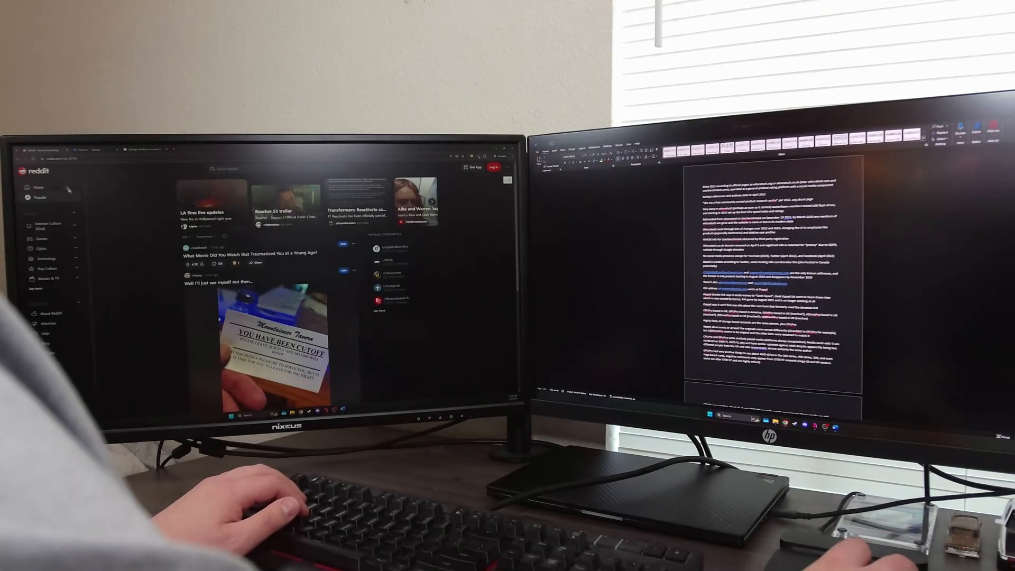
scroll(down, 3)
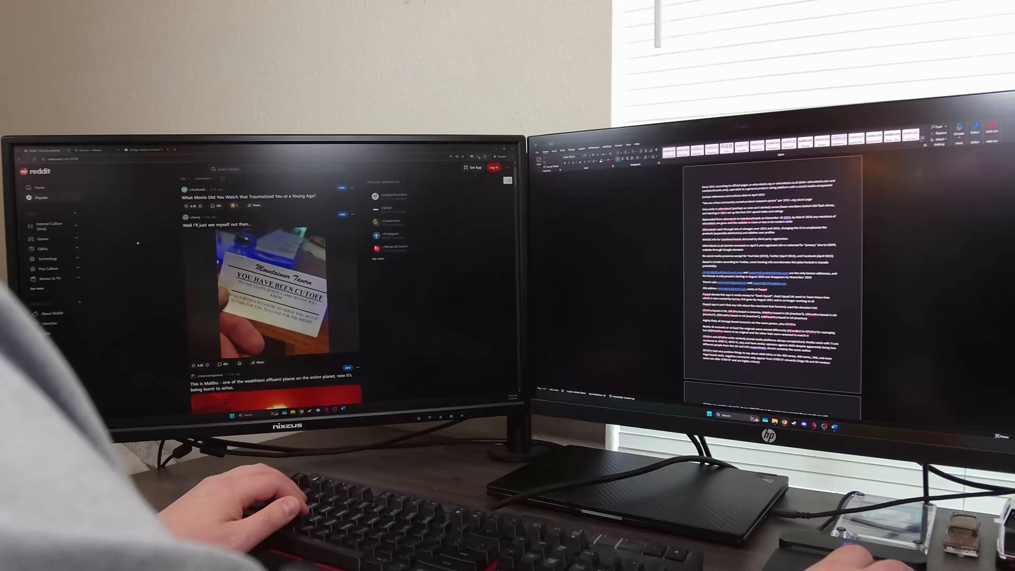
scroll(down, 3)
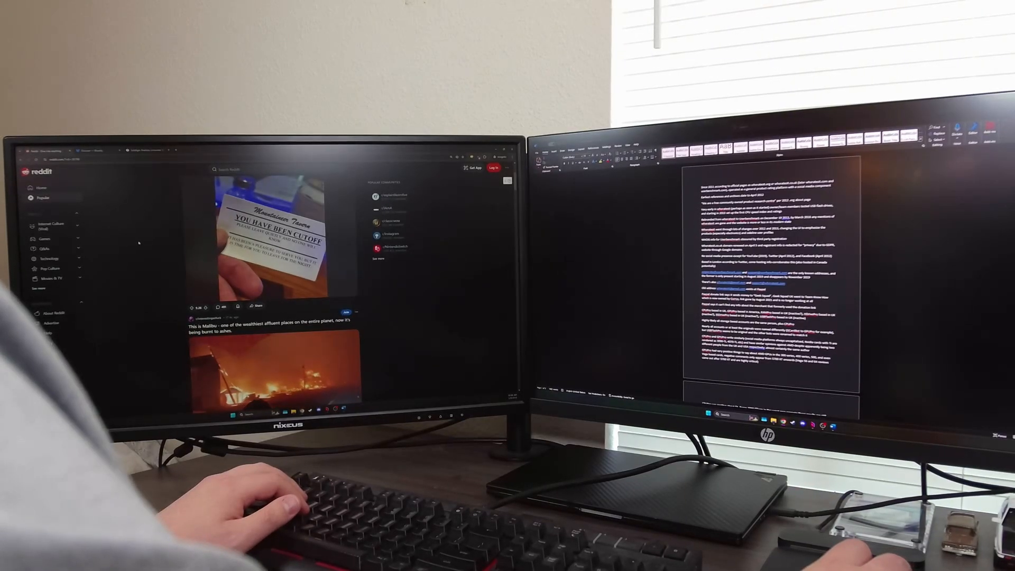
scroll(down, 3)
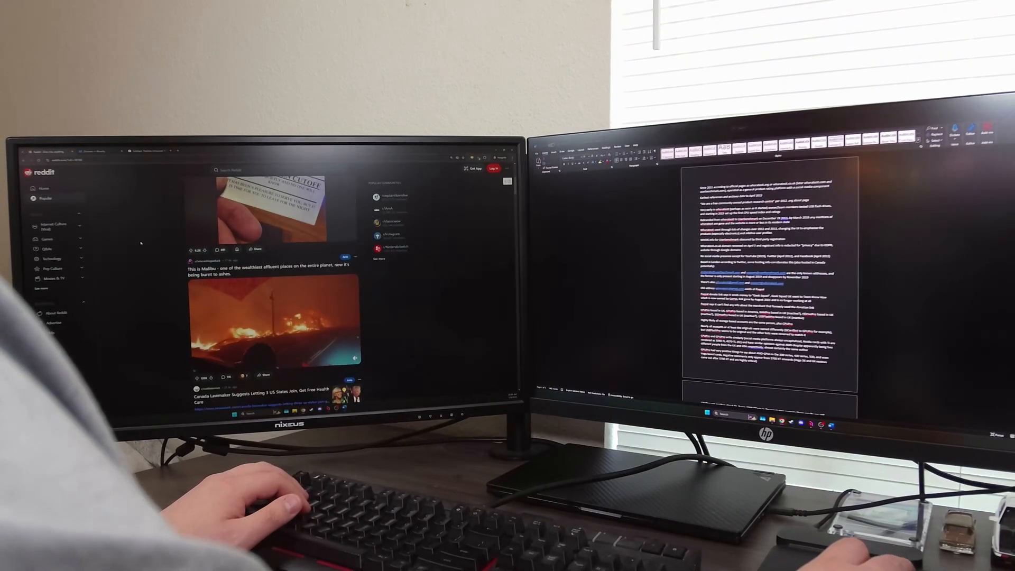
scroll(down, 3)
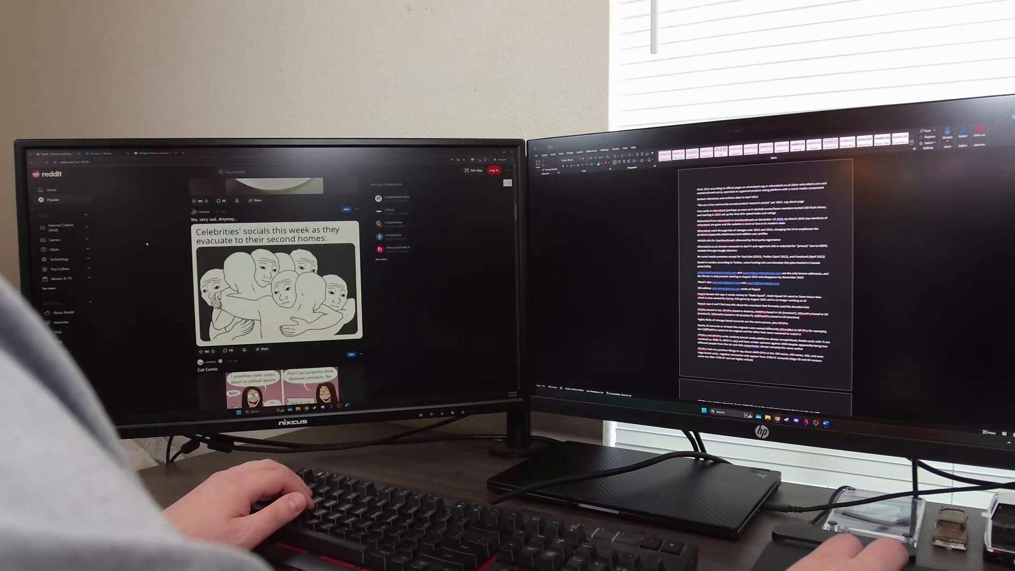
scroll(down, 3)
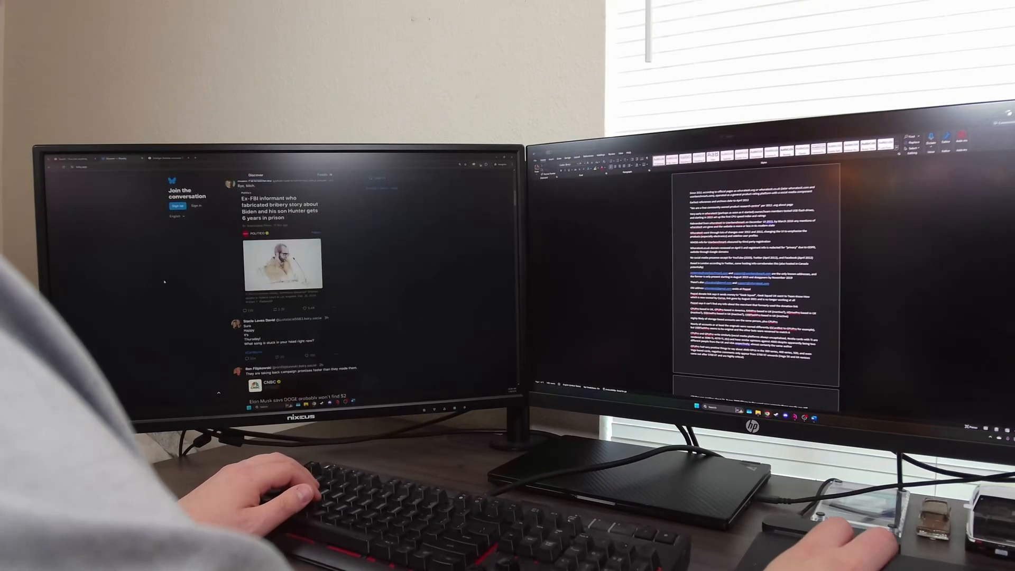
scroll(down, 3)
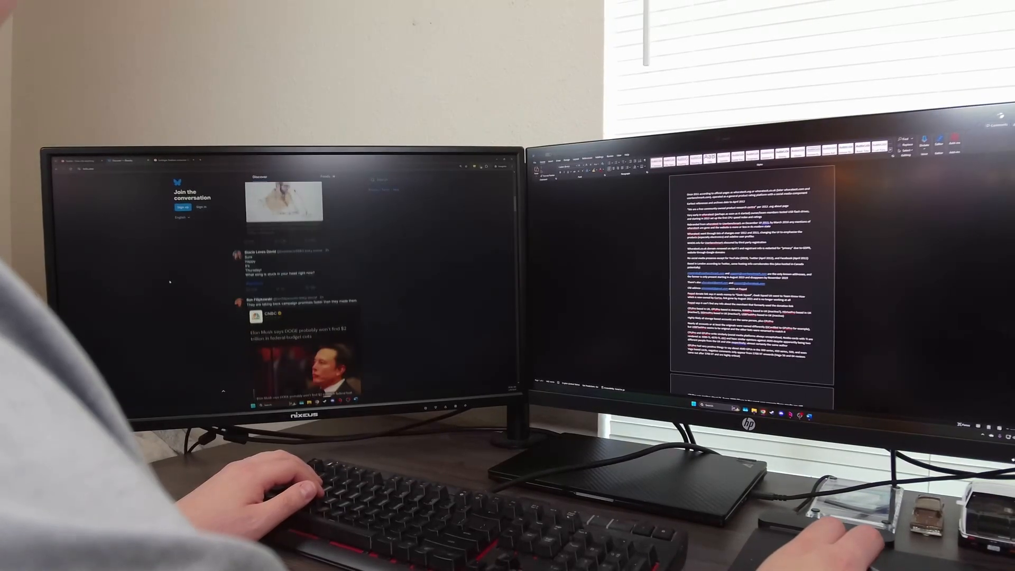
scroll(down, 3)
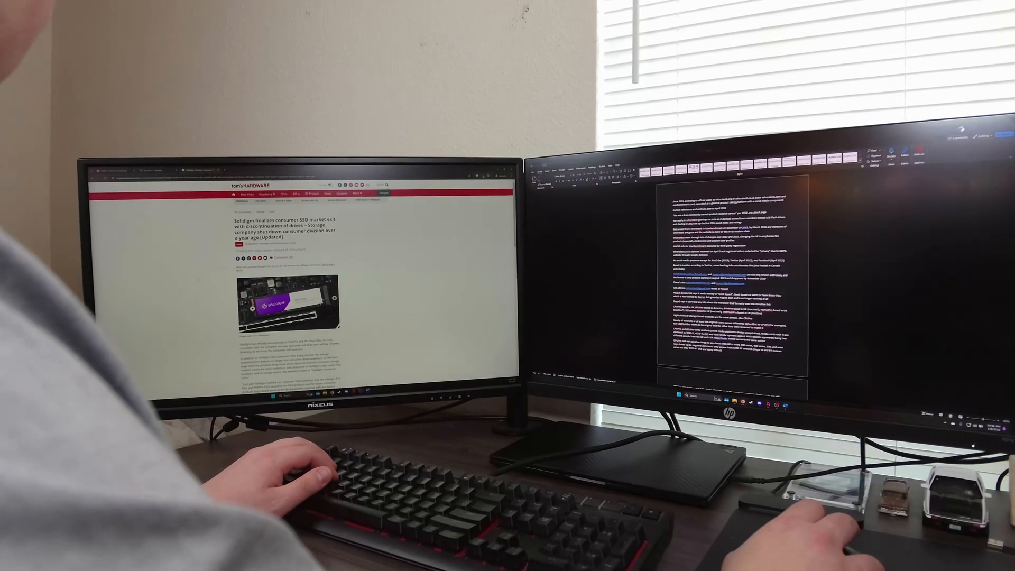
scroll(down, 3)
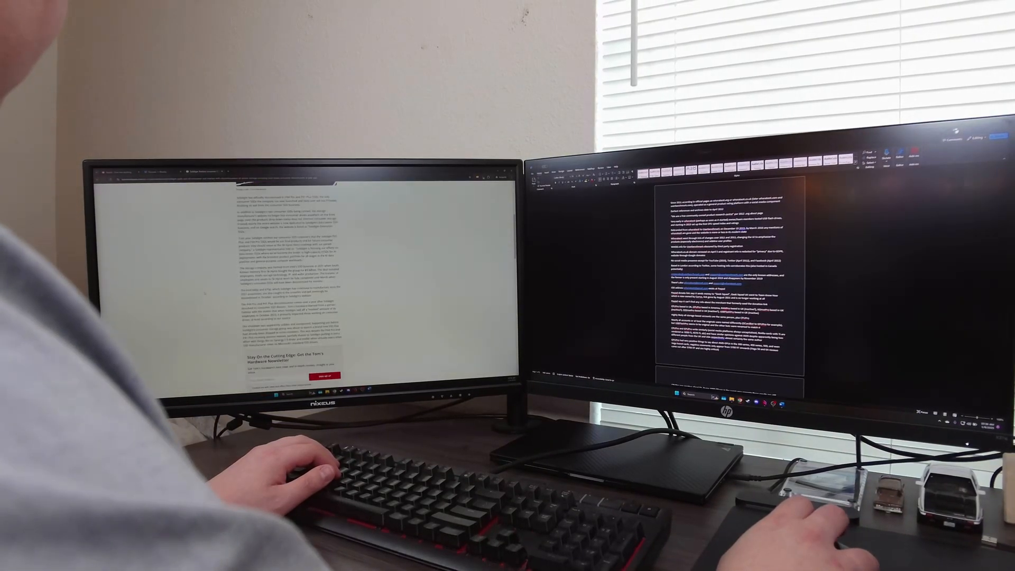
scroll(down, 3)
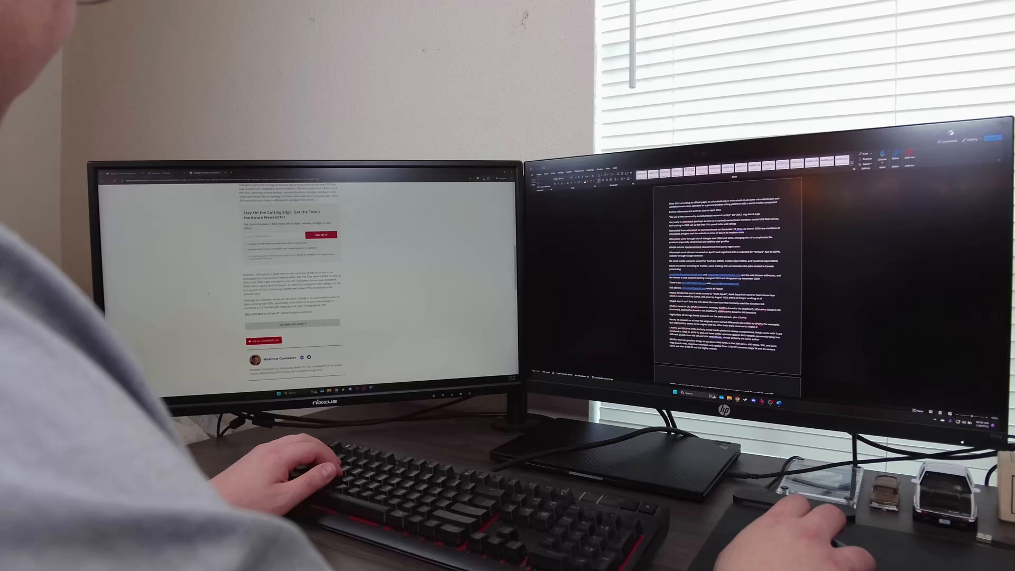
scroll(down, 3)
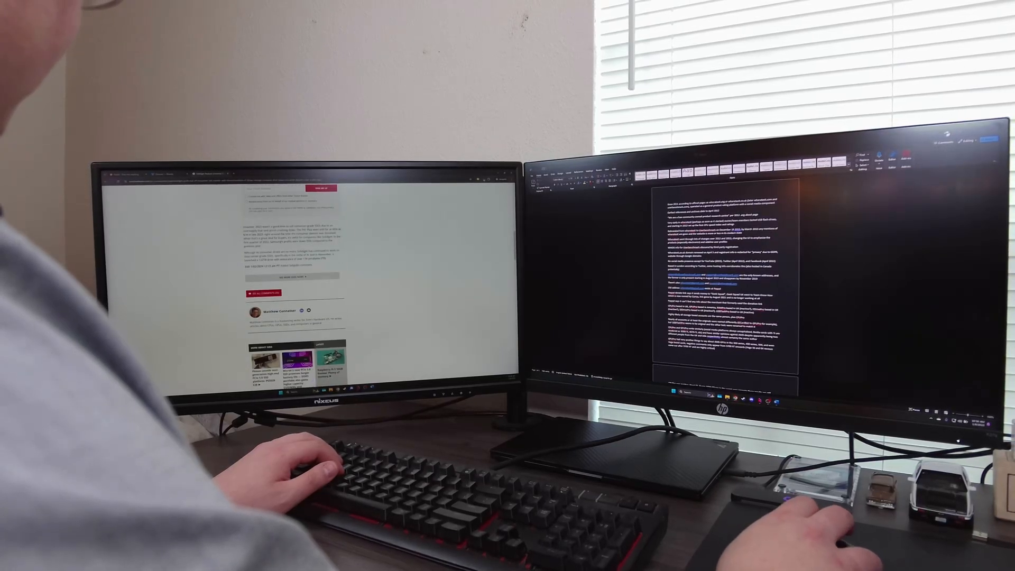
scroll(down, 3)
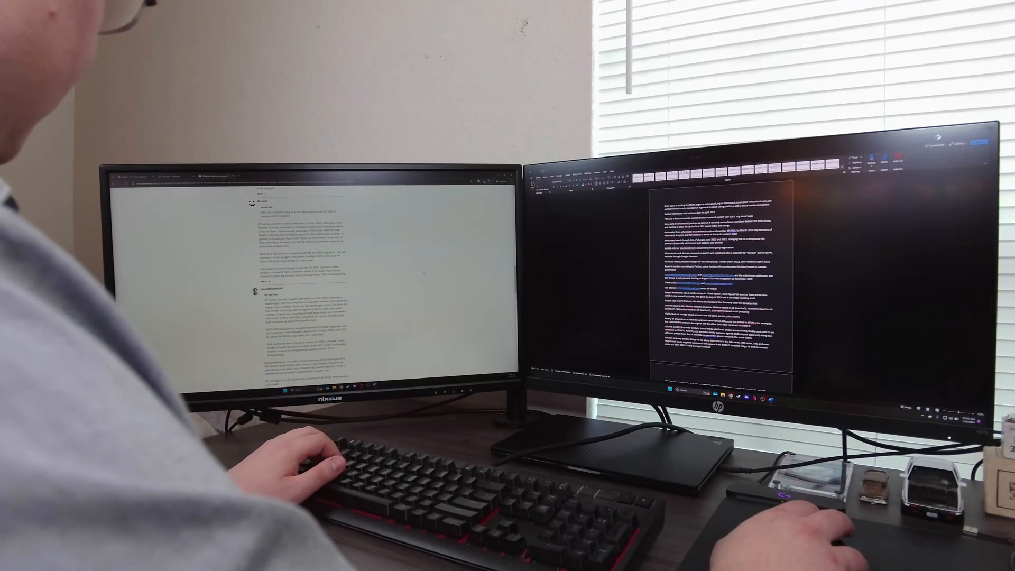
scroll(down, 3)
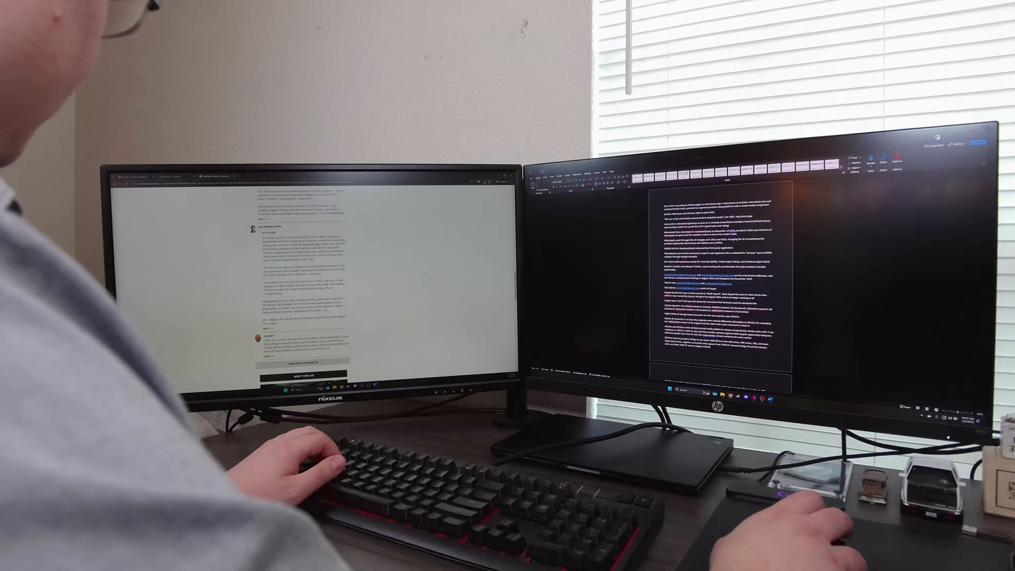